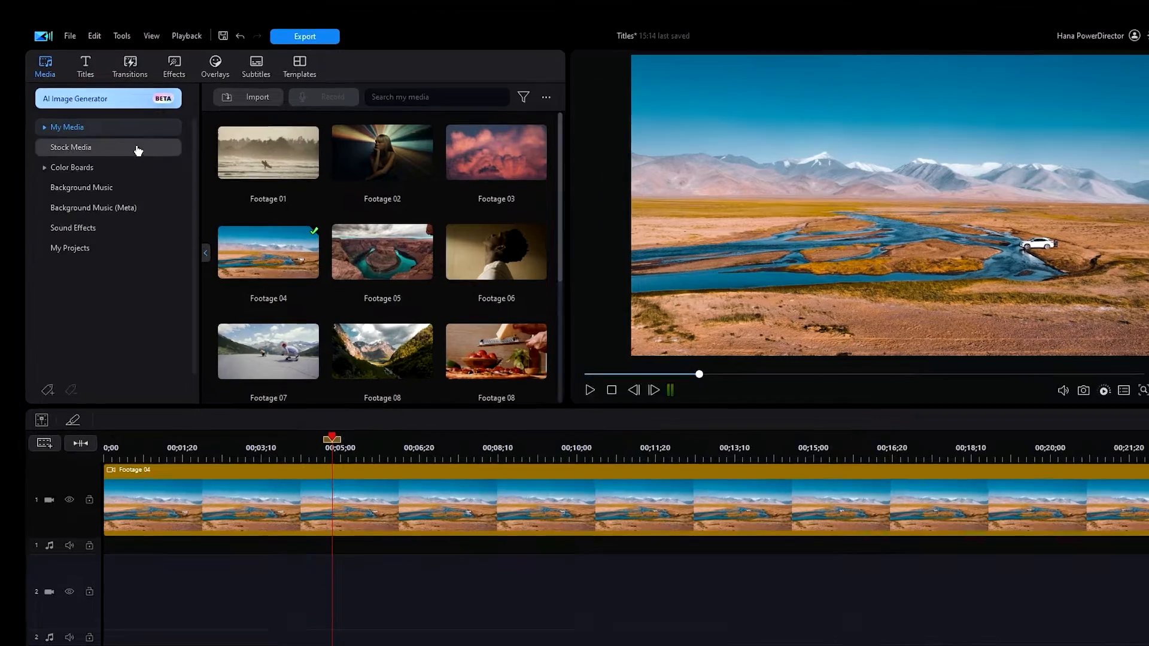
Show the title template library with the full list of title categories expanded.
{"action": "left_click", "coordinate": [85, 65]}
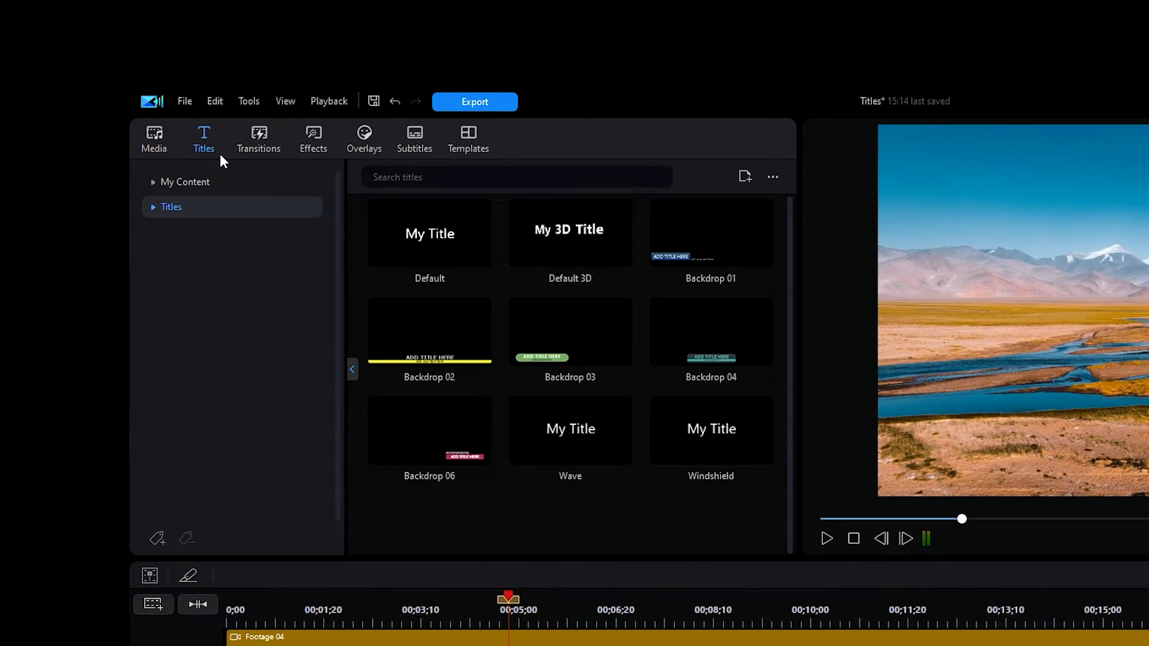
{"action": "mouse_move", "coordinate": [249, 216]}
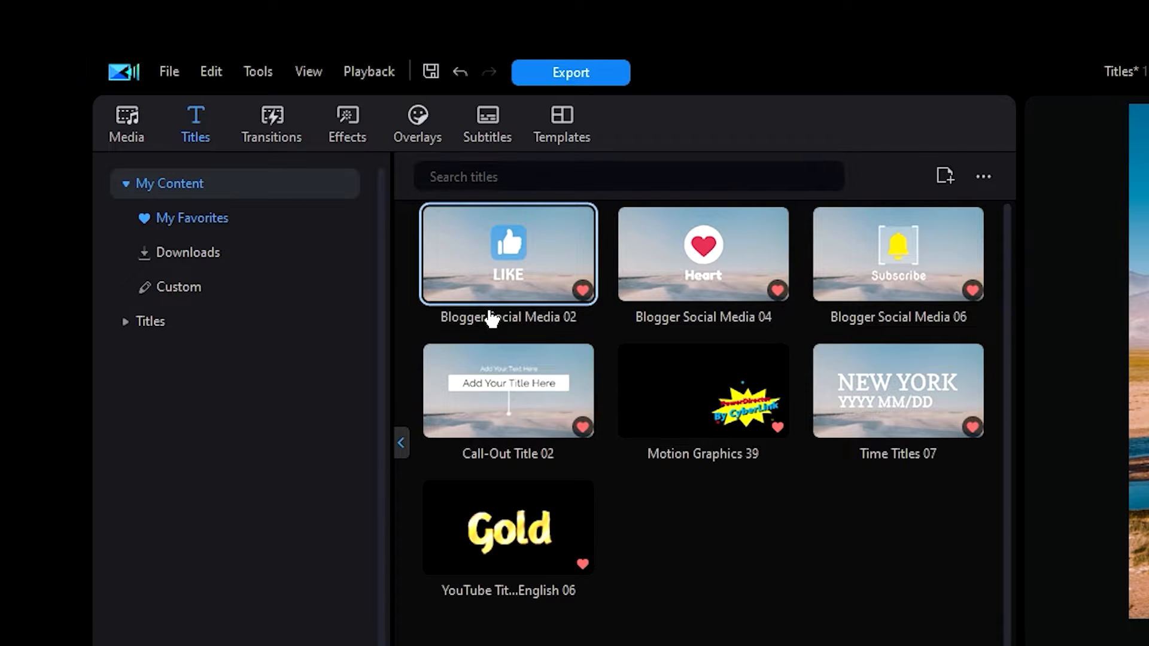
{"action": "left_click", "coordinate": [150, 321]}
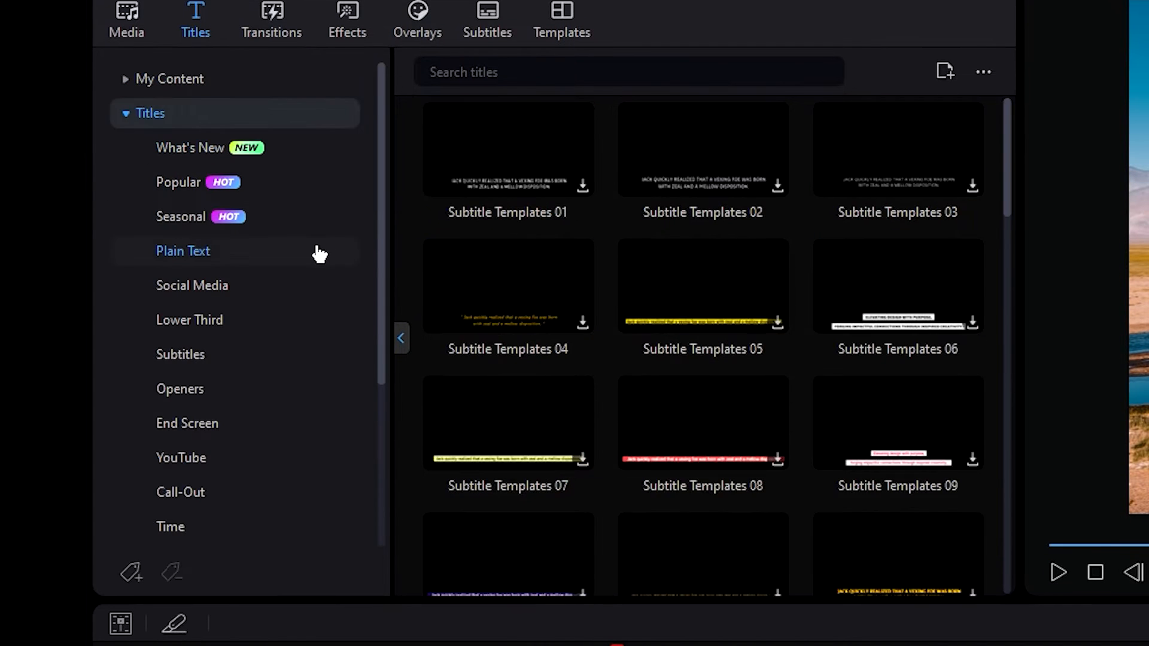
Filter the library to Plain Text templates for the default My Title clip.
{"action": "left_click", "coordinate": [183, 251]}
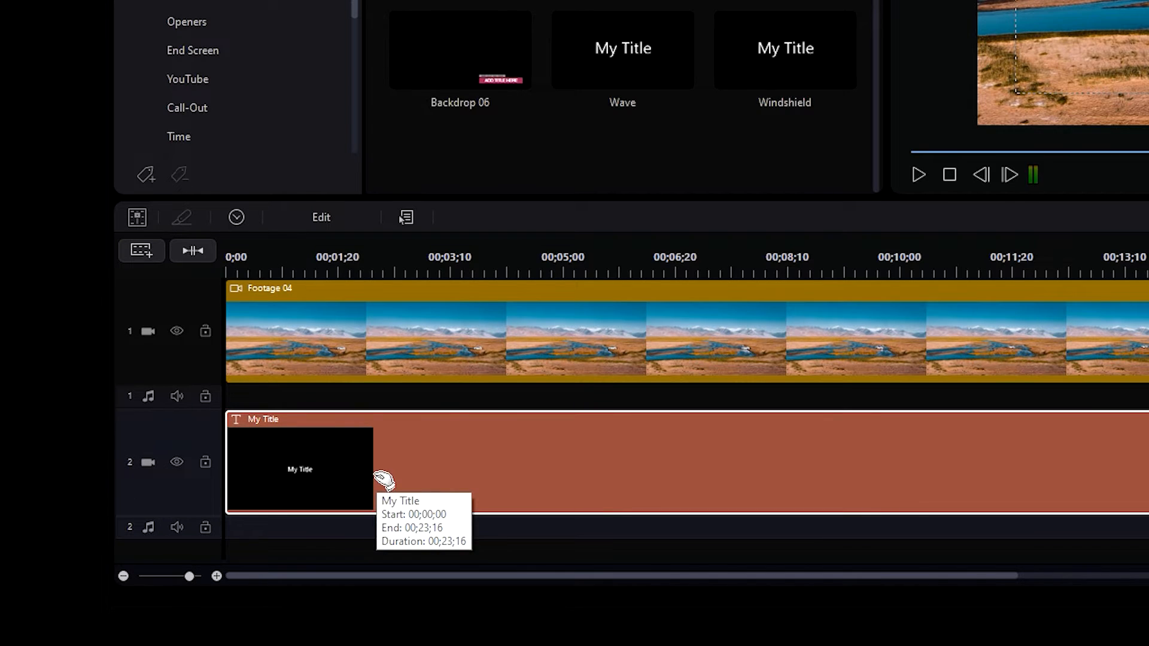
Edit the title clip so its text reads 'Top 10 Places To Visit'.
{"action": "double_click", "coordinate": [299, 469]}
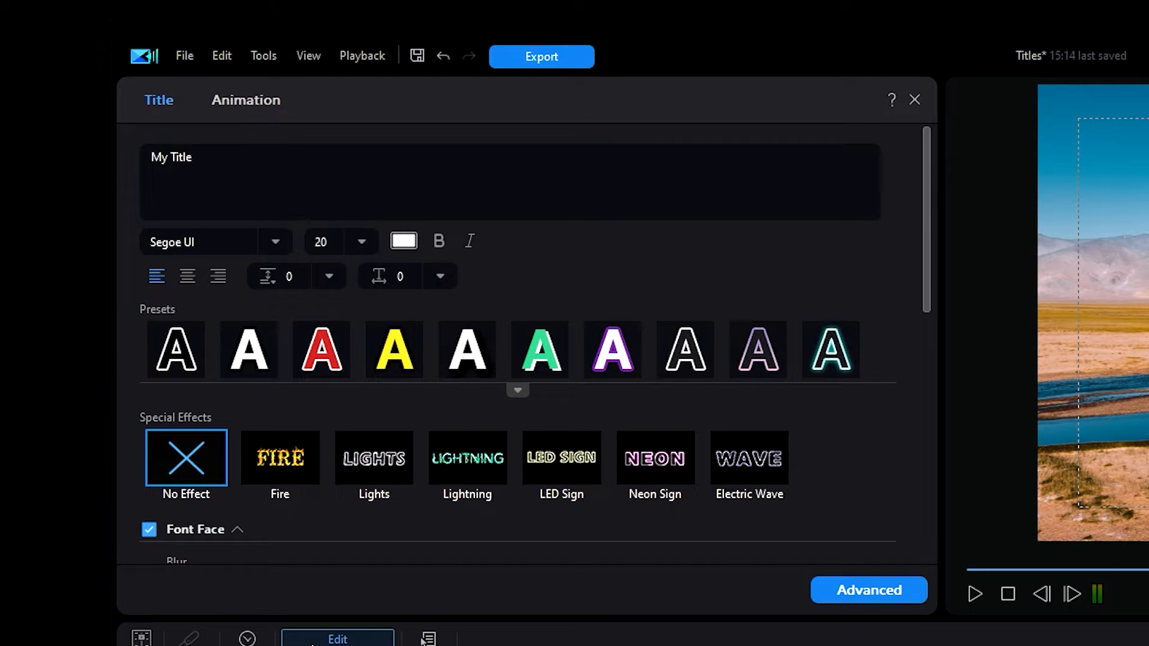
{"action": "scroll", "scroll_direction": "down", "scroll_amount": 3}
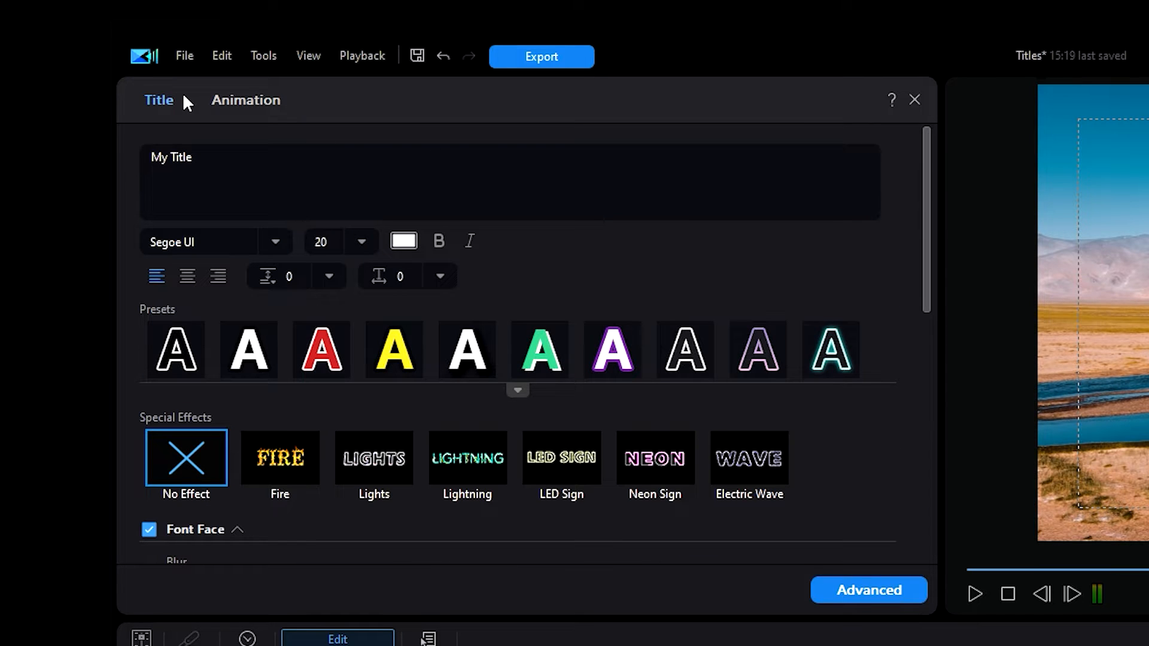
{"action": "type", "text": "Top 10 Places To Visit"}
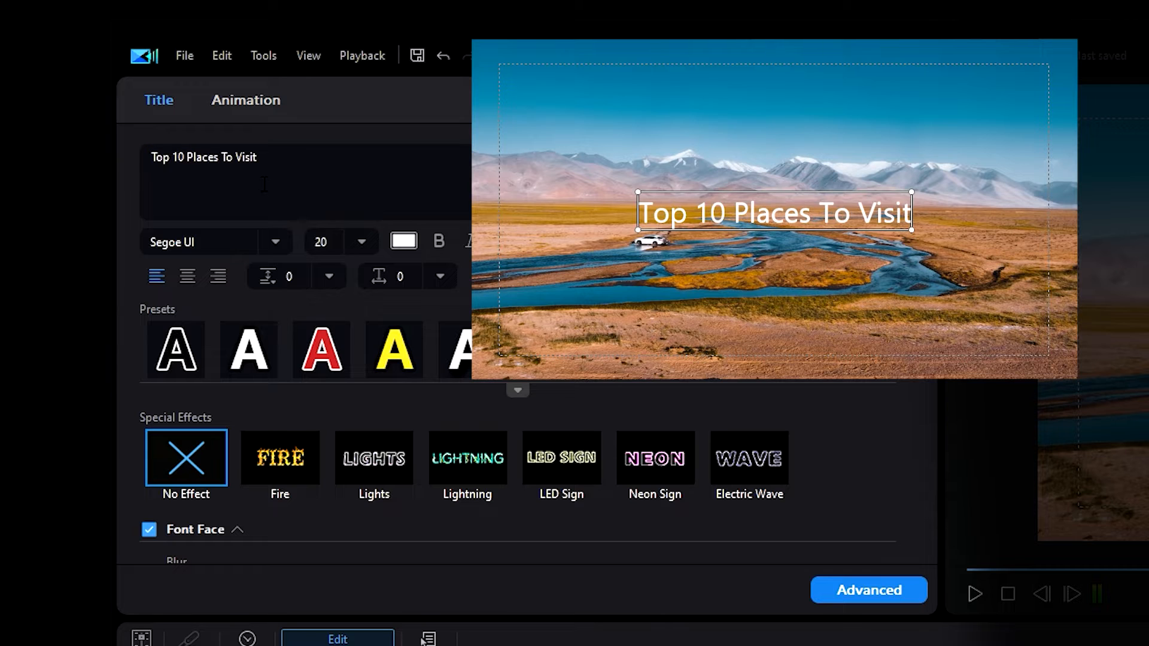
Style the title in Segoe UI Black, size 24, with the solid white text preset.
{"action": "left_click", "coordinate": [276, 242]}
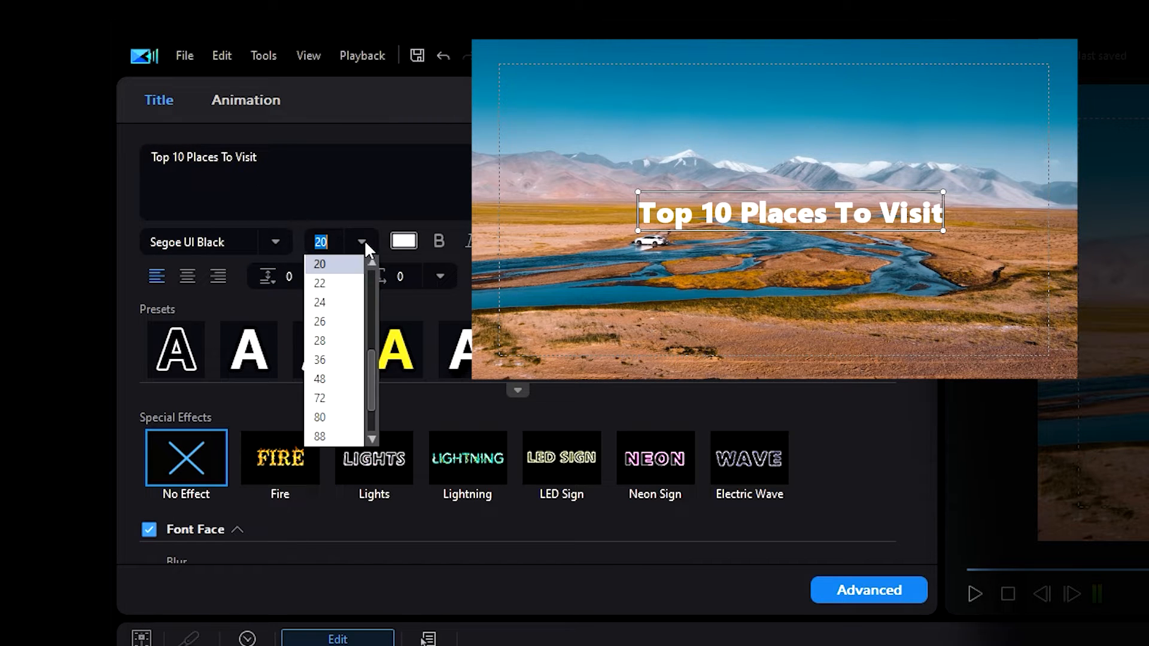
{"action": "left_click", "coordinate": [319, 301]}
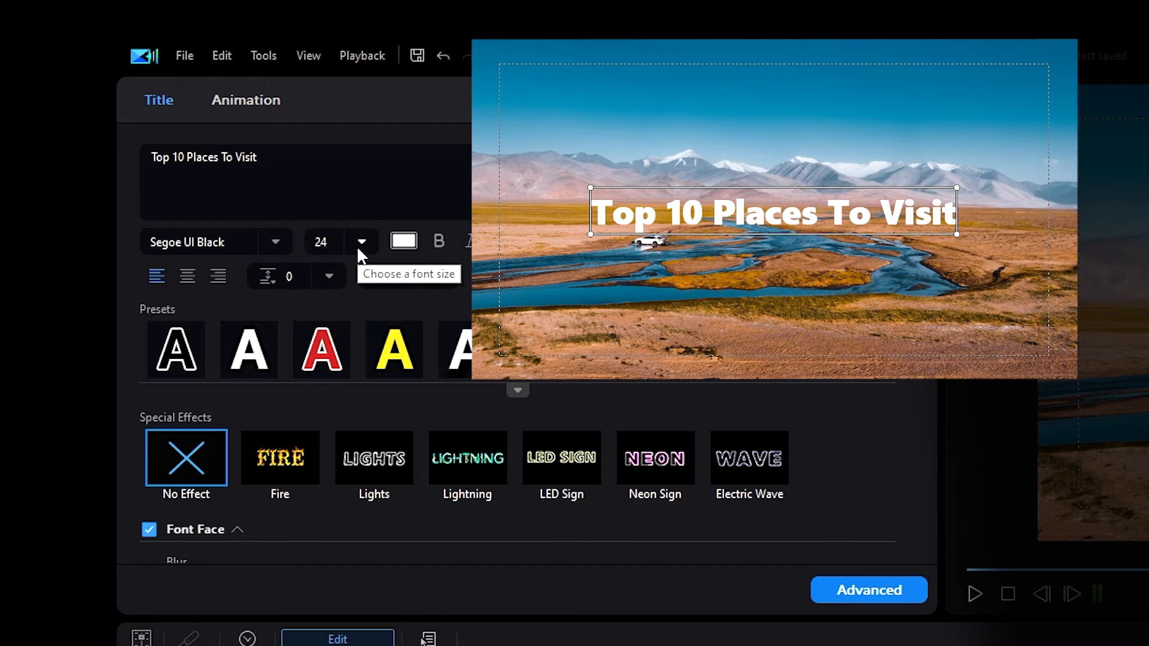
{"action": "left_click", "coordinate": [402, 241]}
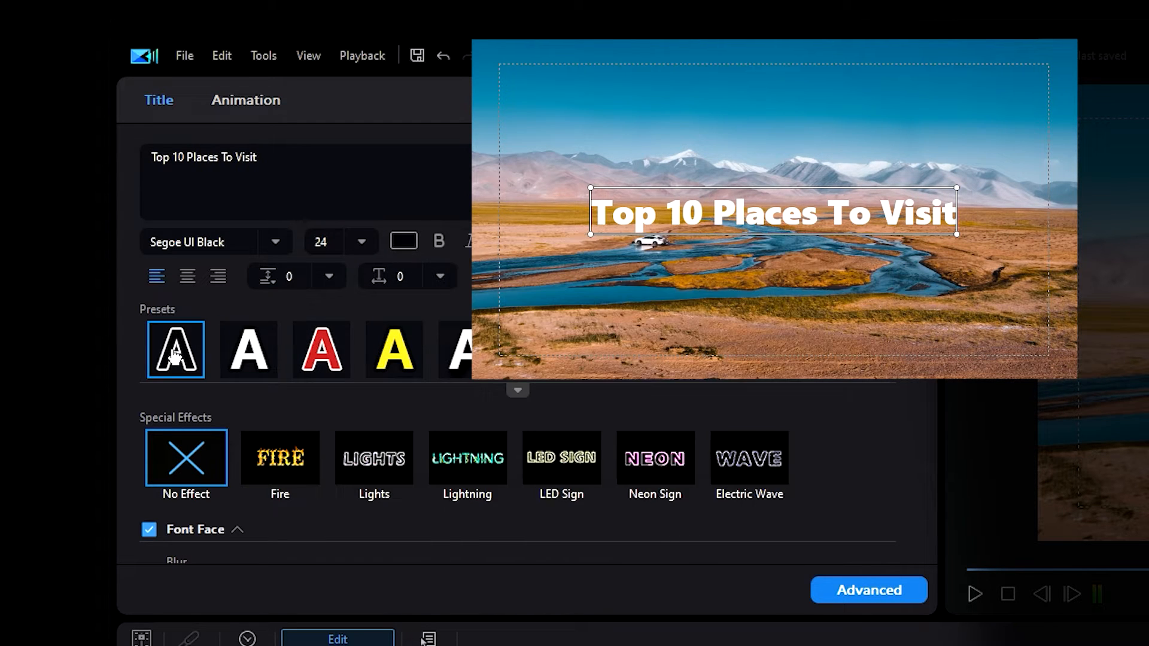
{"action": "left_click", "coordinate": [248, 350]}
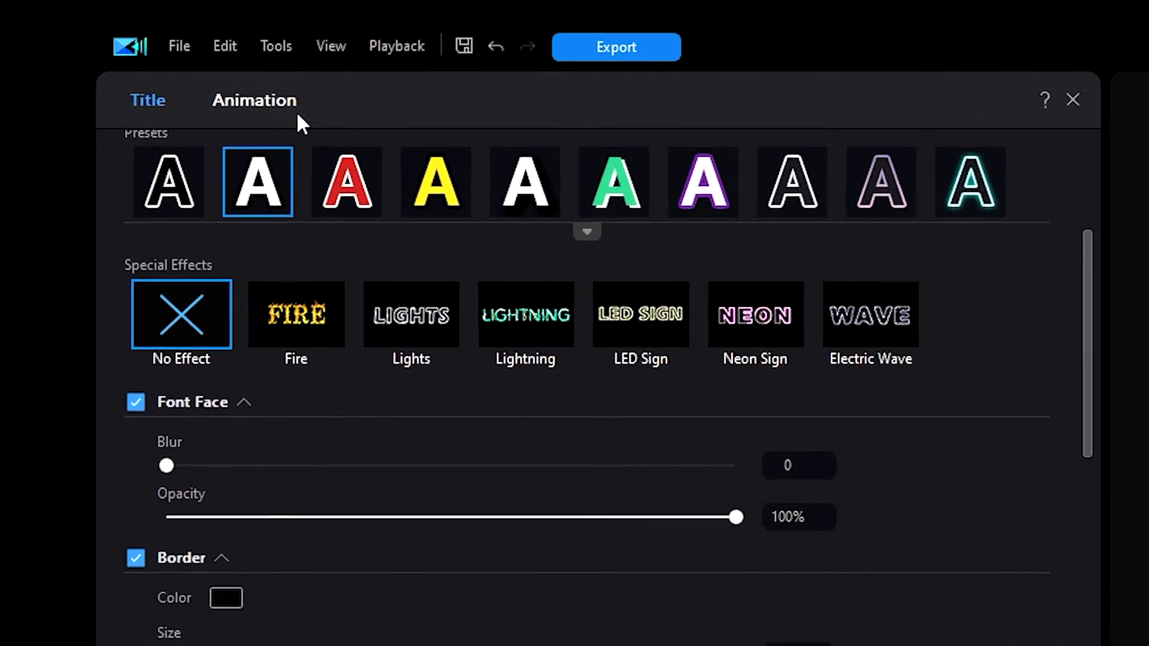
Reach the title's Advanced Editing window from its Animation options.
{"action": "left_click", "coordinate": [254, 101]}
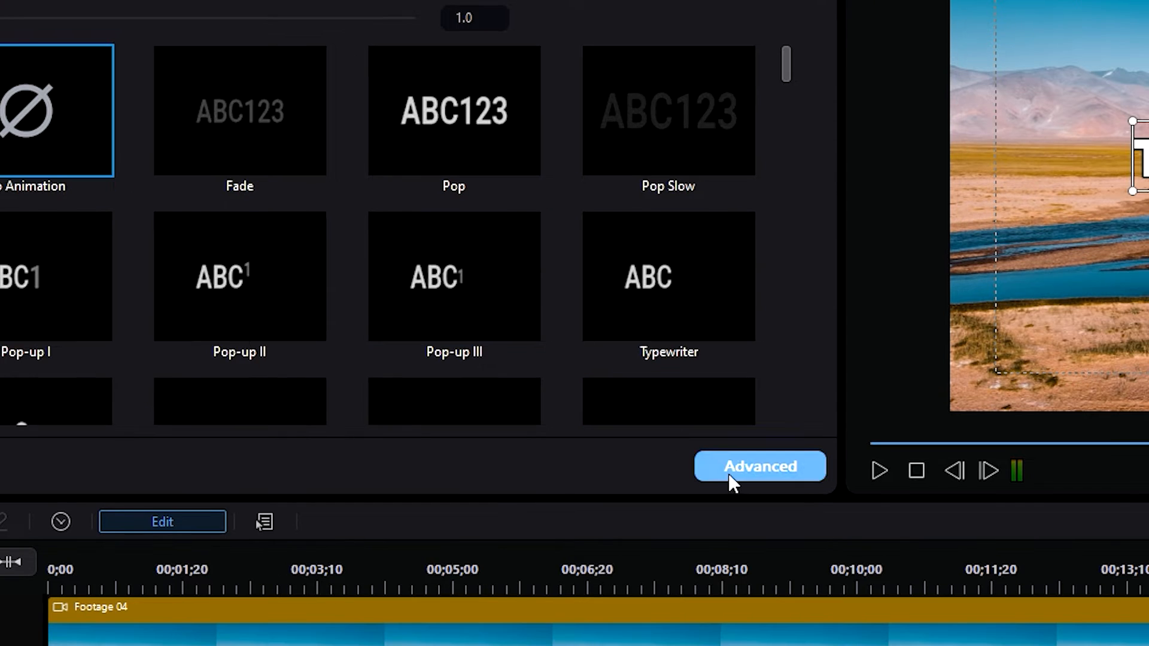
{"action": "left_click", "coordinate": [759, 466]}
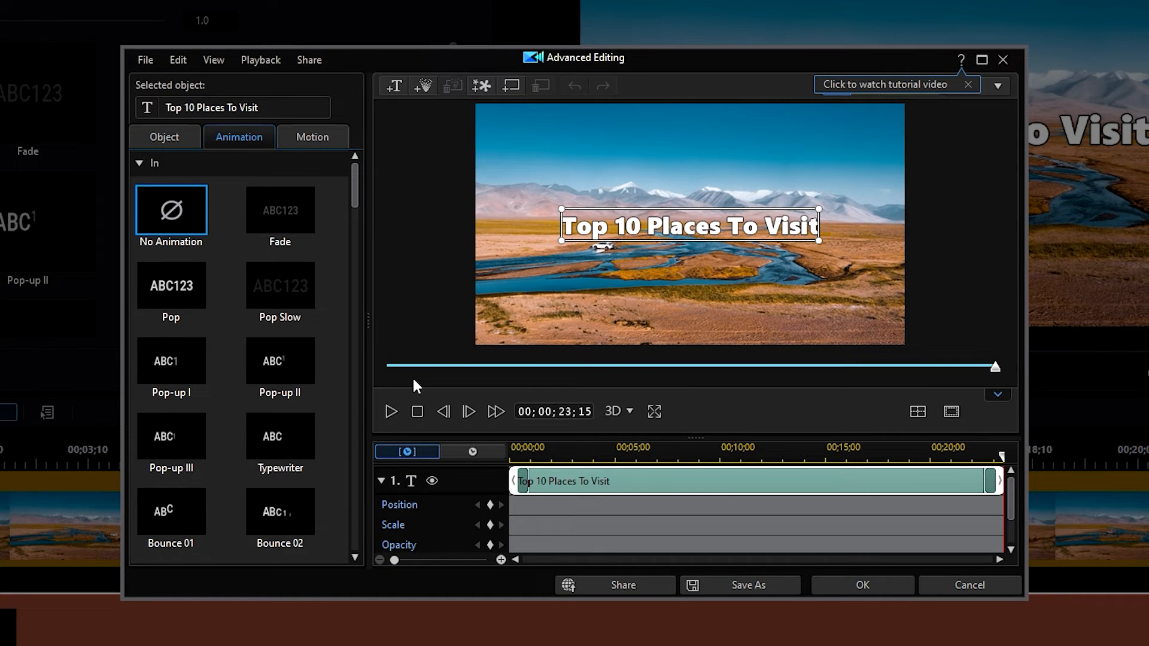
Apply the snaking S-curve motion path winding from bottom to top, and confirm.
{"action": "left_click", "coordinate": [312, 137]}
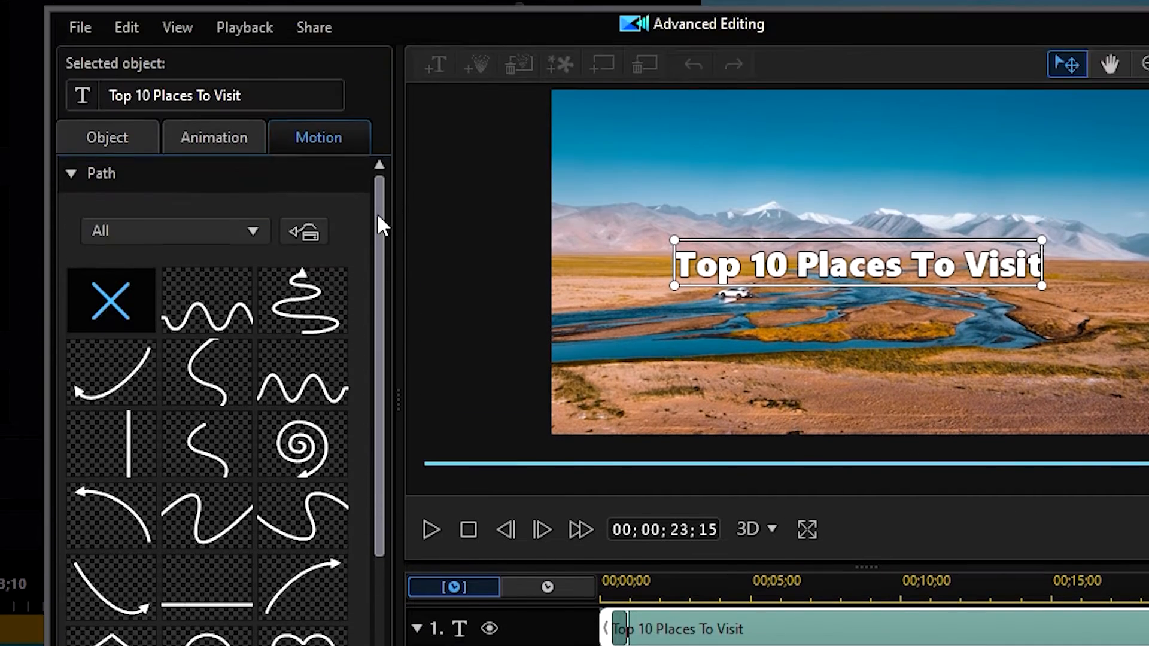
{"action": "left_click", "coordinate": [301, 300]}
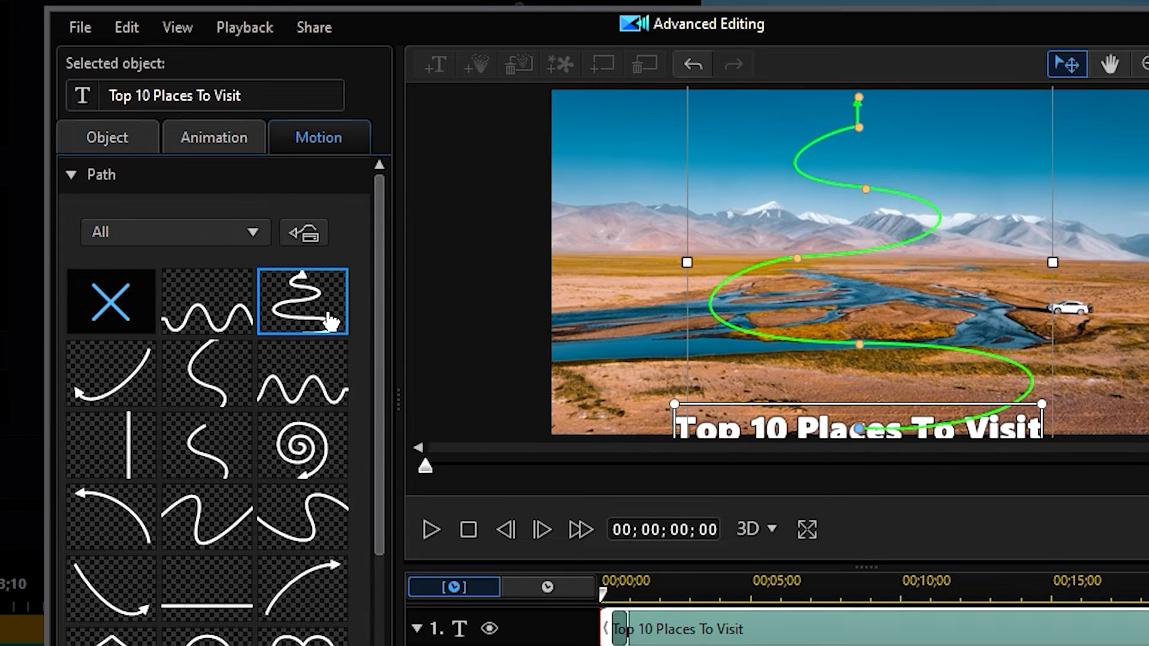
{"action": "left_click", "coordinate": [430, 529]}
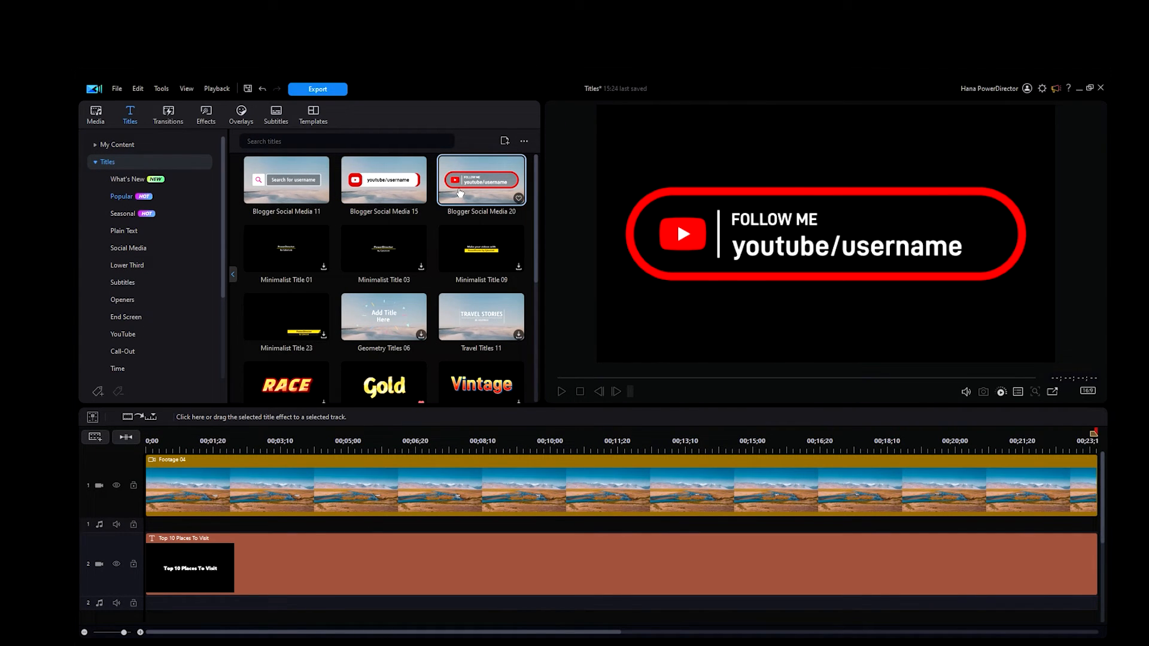
Preview the Travel Titles 11 'Travel Stories' template in the viewer.
{"action": "left_click", "coordinate": [481, 316]}
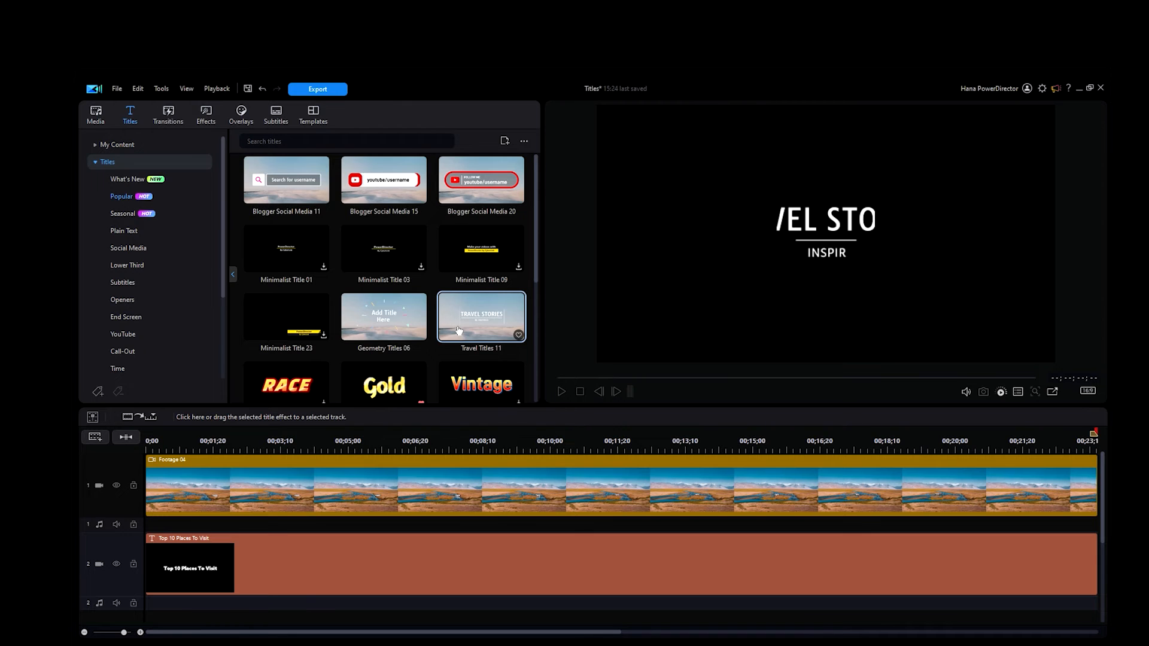